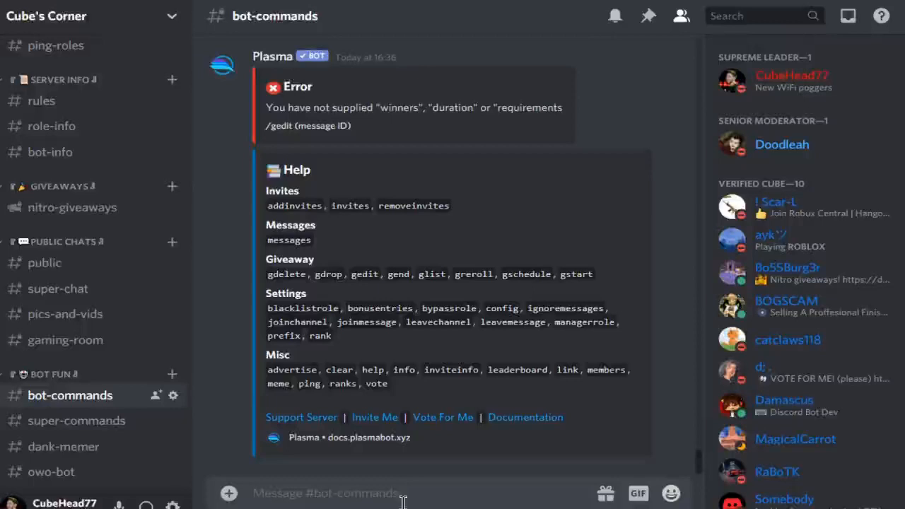
pyautogui.moveTo(335, 8)
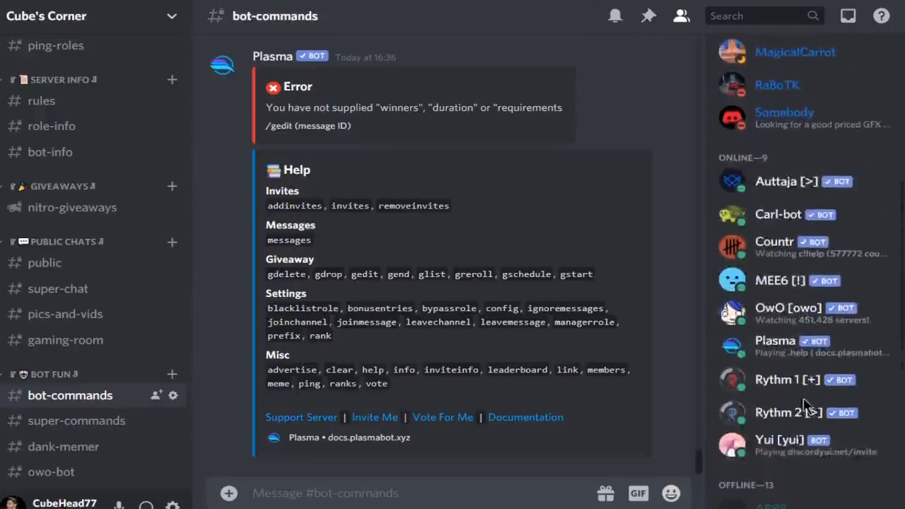
# Start Plasma's /gstart giveaway setup and set the duration to 1 minute.
pyautogui.click(775, 340)
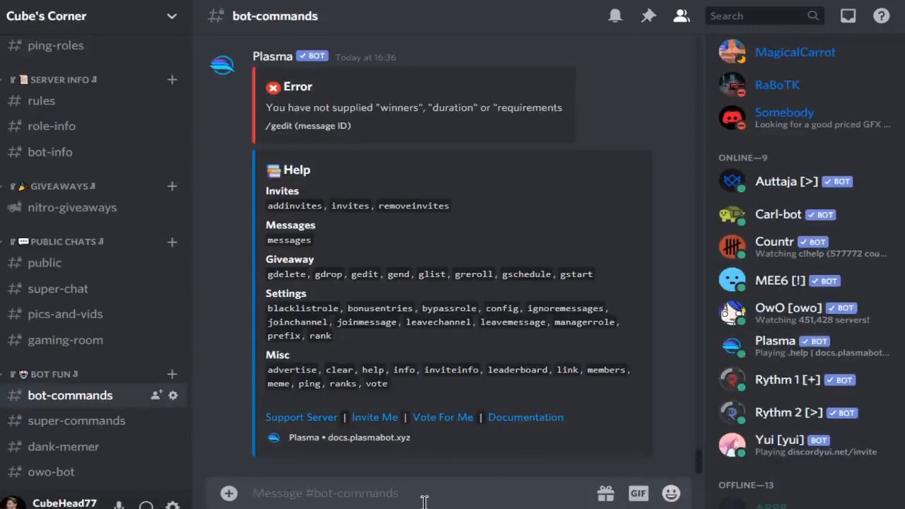
pyautogui.write('.pref')
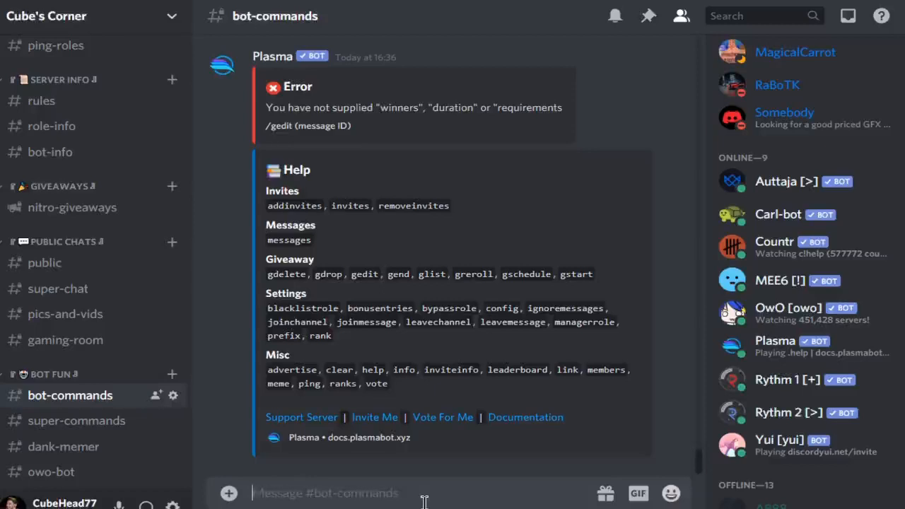
pyautogui.write('/g')
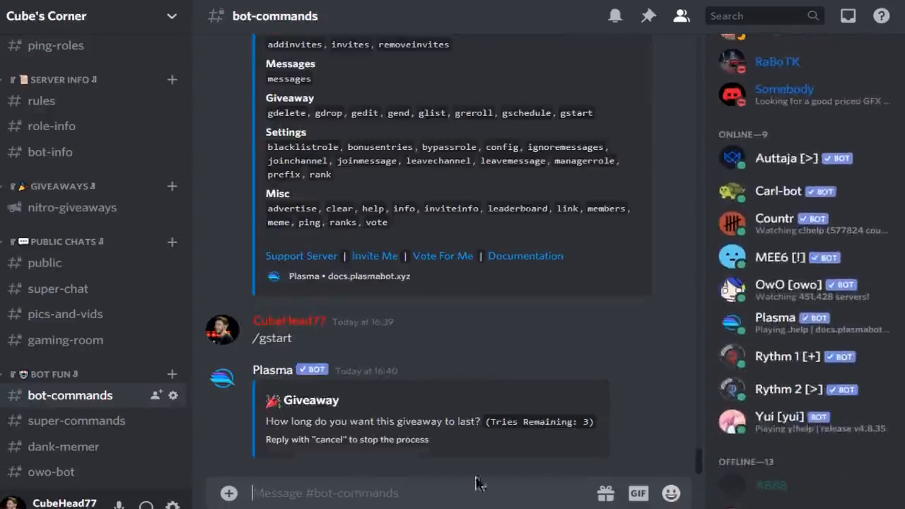
pyautogui.write('1m')
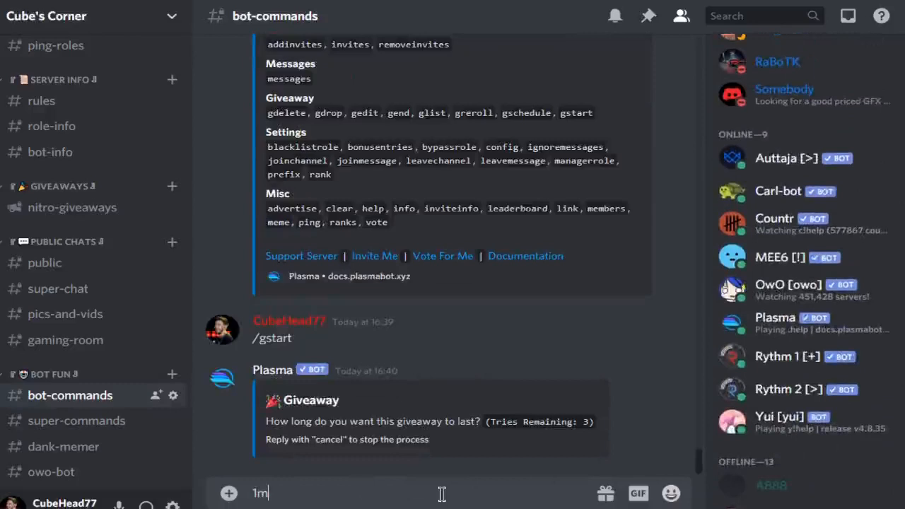
pyautogui.press('Enter')
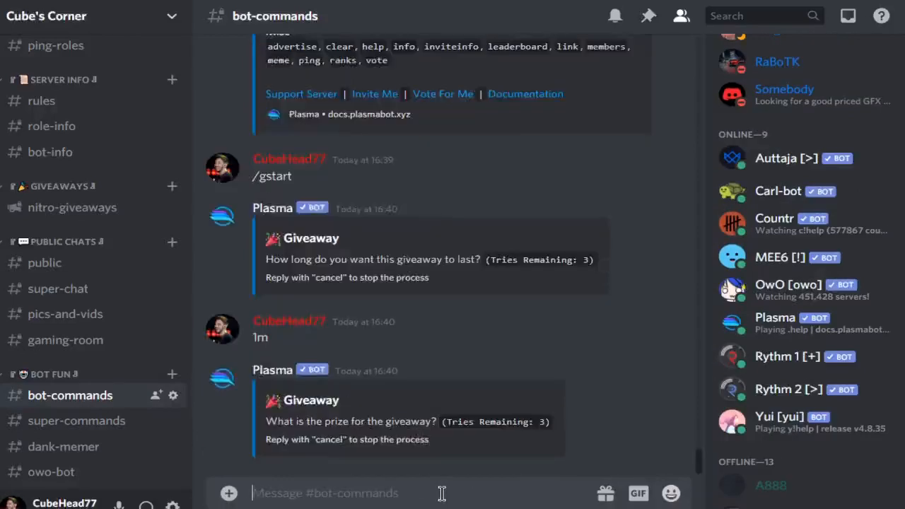
# Answer the prompts: prize 'nothing', 1 winner, #bot-commands, one-message requirement, then None.
pyautogui.write('nothinb')
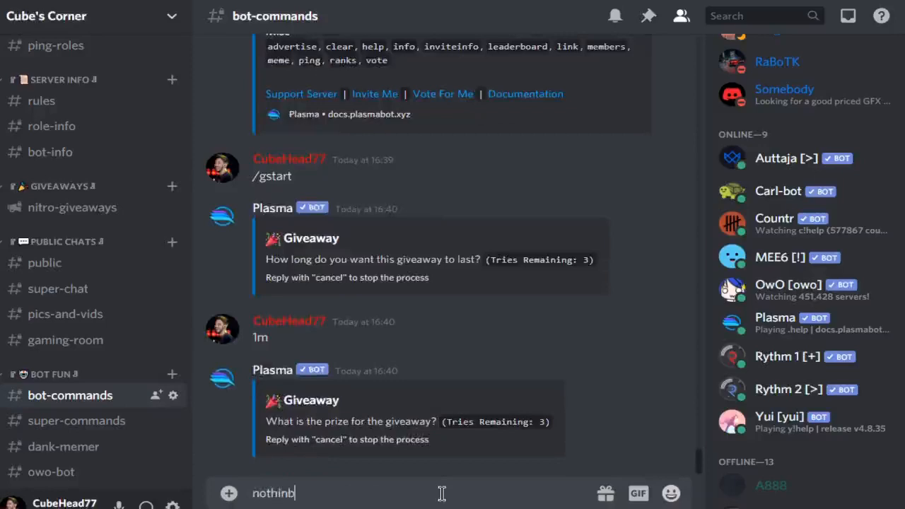
pyautogui.press('enter')
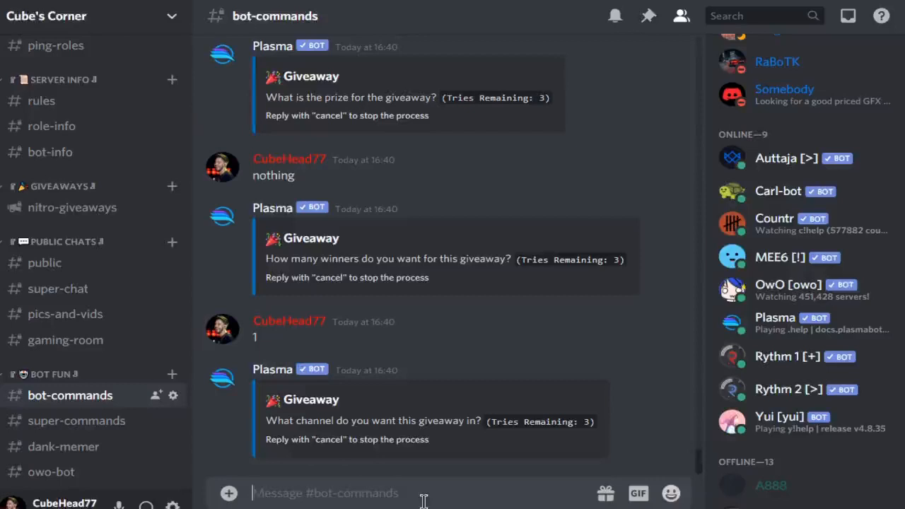
pyautogui.write('#')
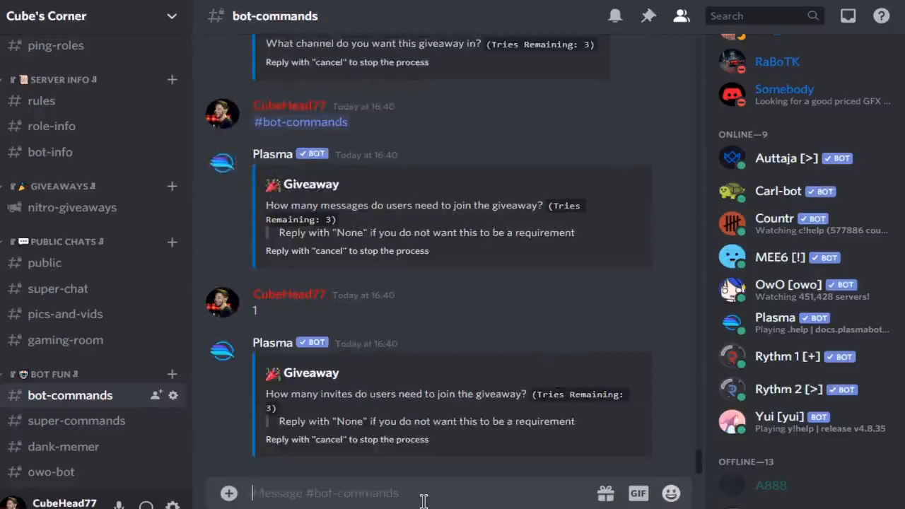
pyautogui.write('No')
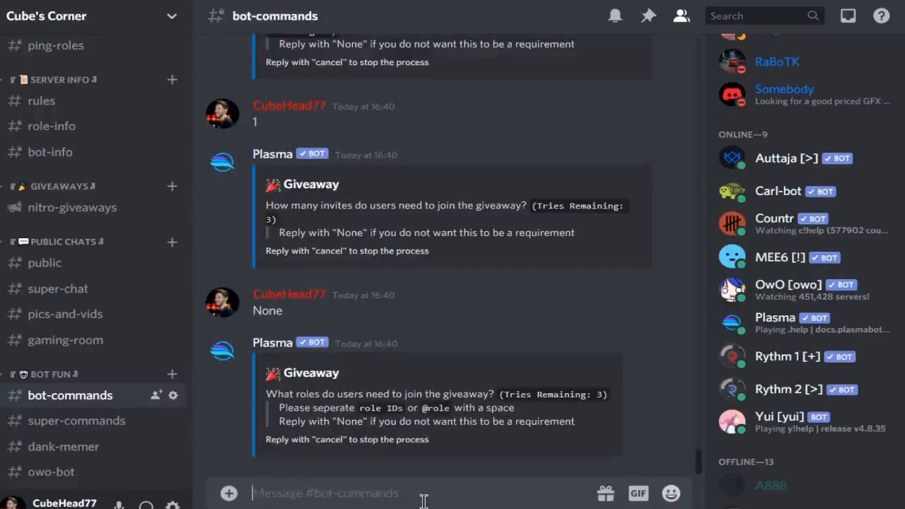
pyautogui.write('None')
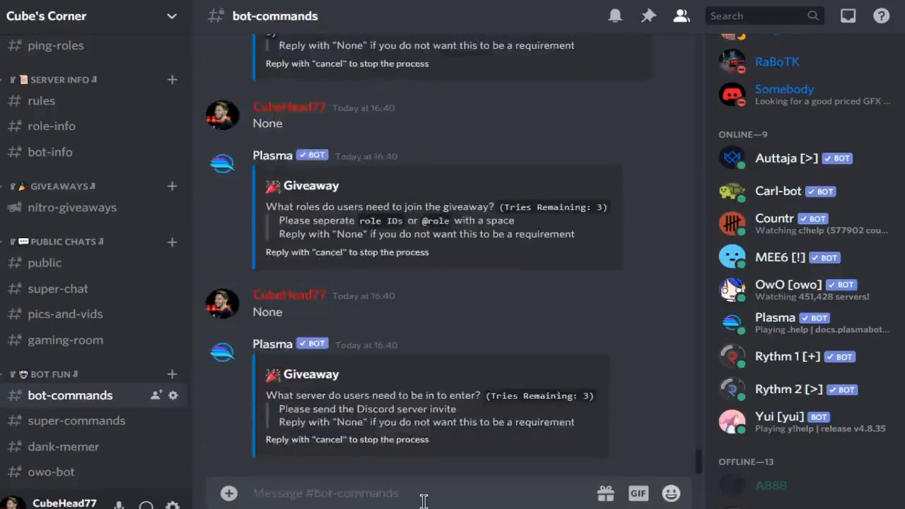
pyautogui.write('None')
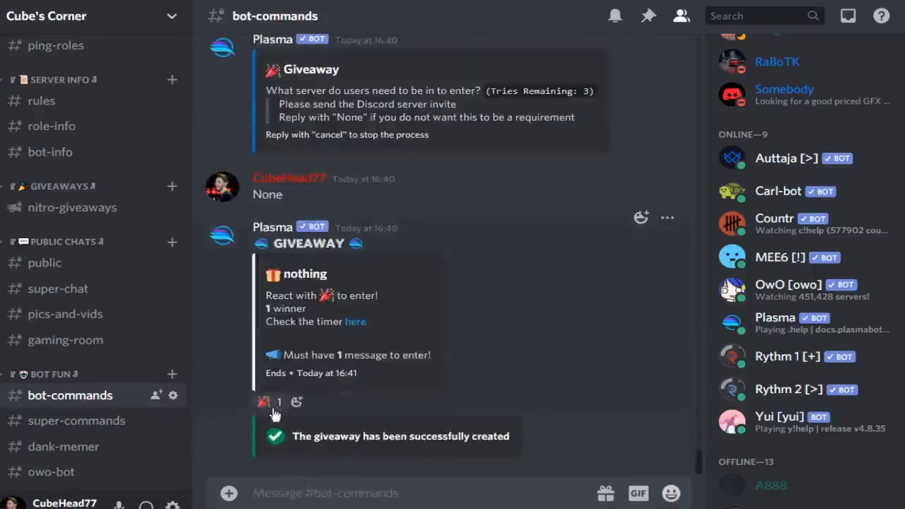
# Copy the 'nothing' giveaway's message ID and send it with /gedit.
pyautogui.click(271, 401)
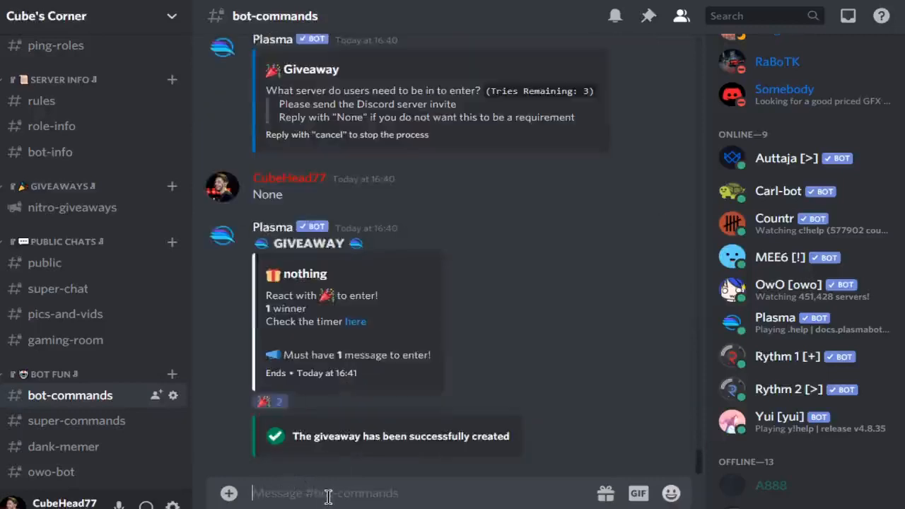
pyautogui.write('/gedut')
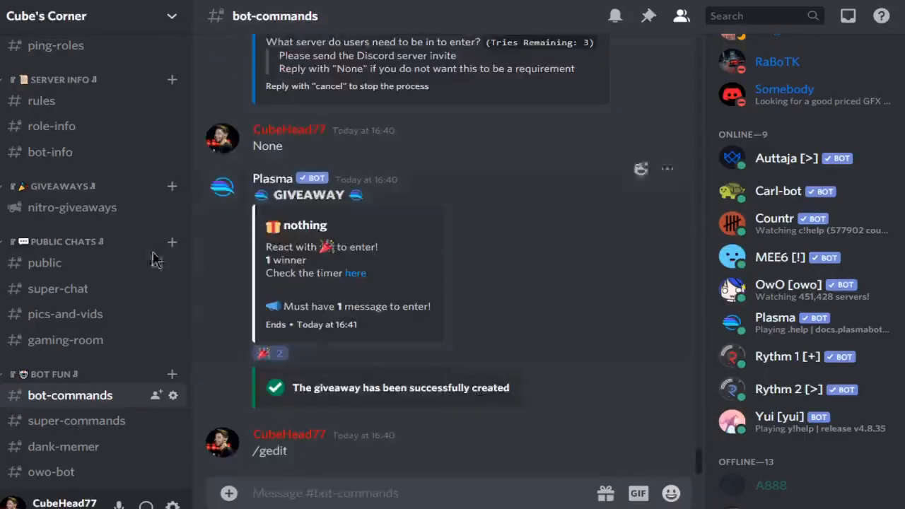
pyautogui.click(63, 181)
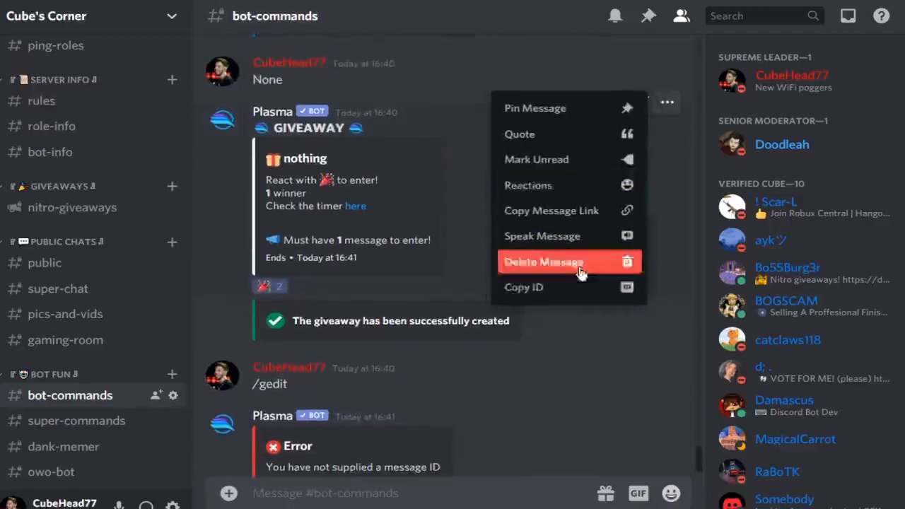
pyautogui.click(353, 493)
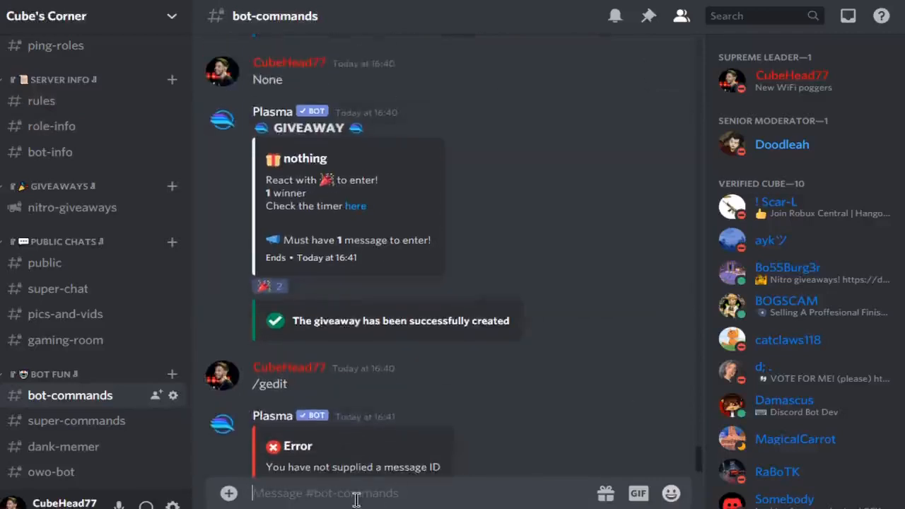
pyautogui.write('/gedu')
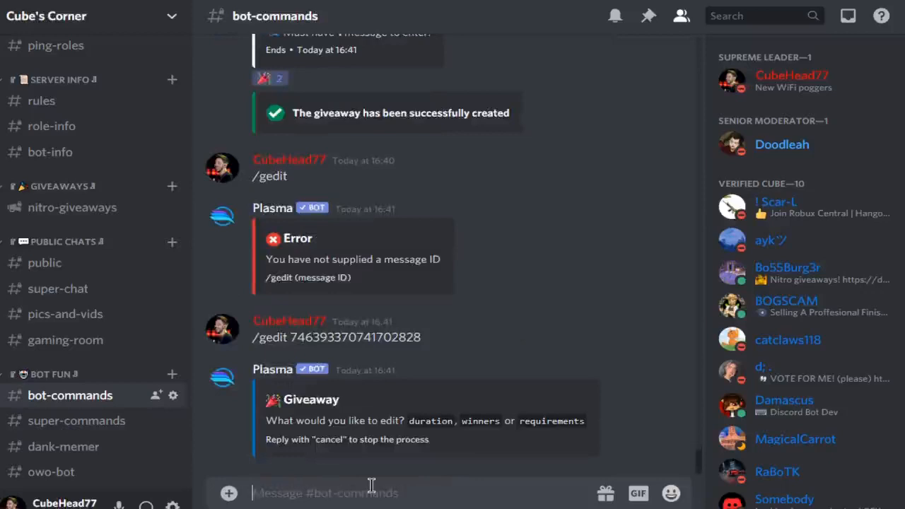
pyautogui.write('/g')
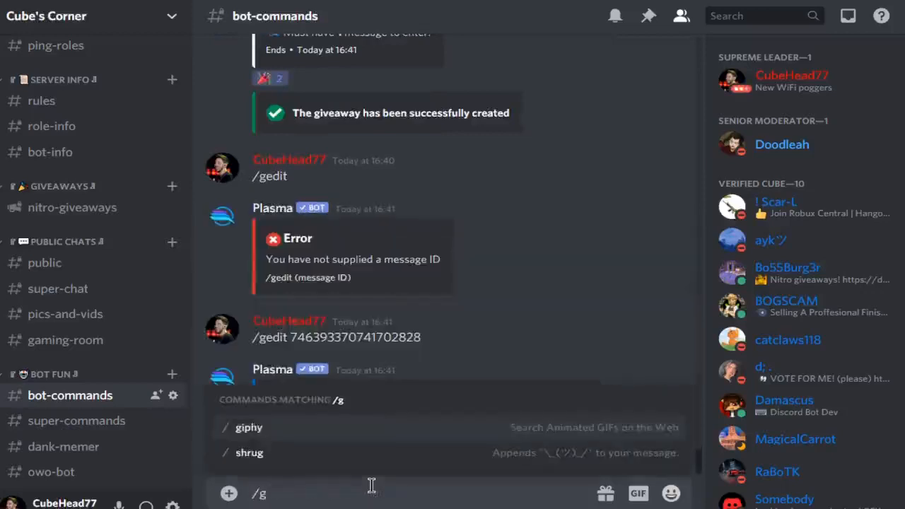
# List active giveaways with /glist, then end 'nothing' via /gend and confirm yes.
pyautogui.press('enter')
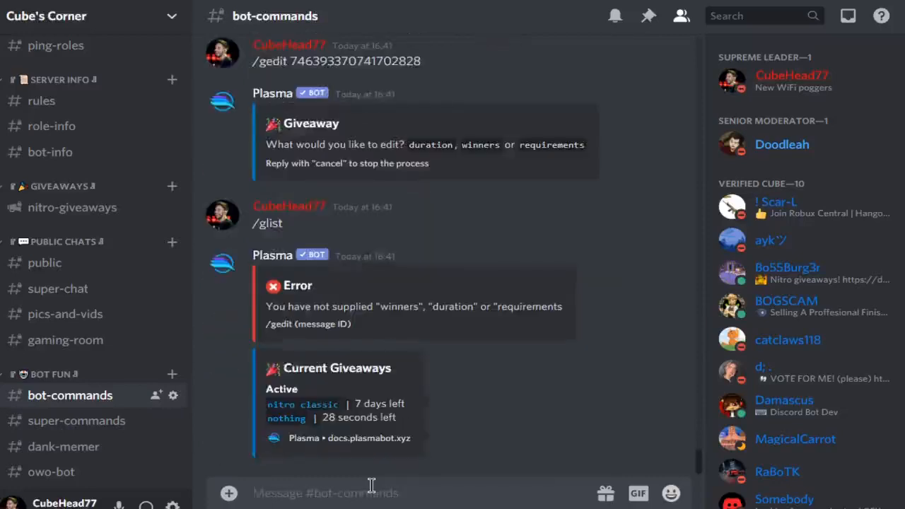
pyautogui.doubleClick(356, 417)
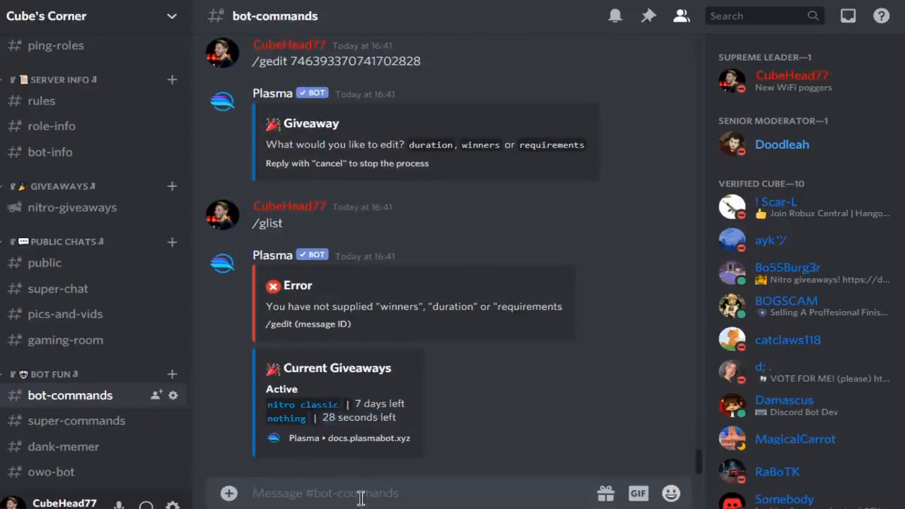
pyautogui.write('/gend')
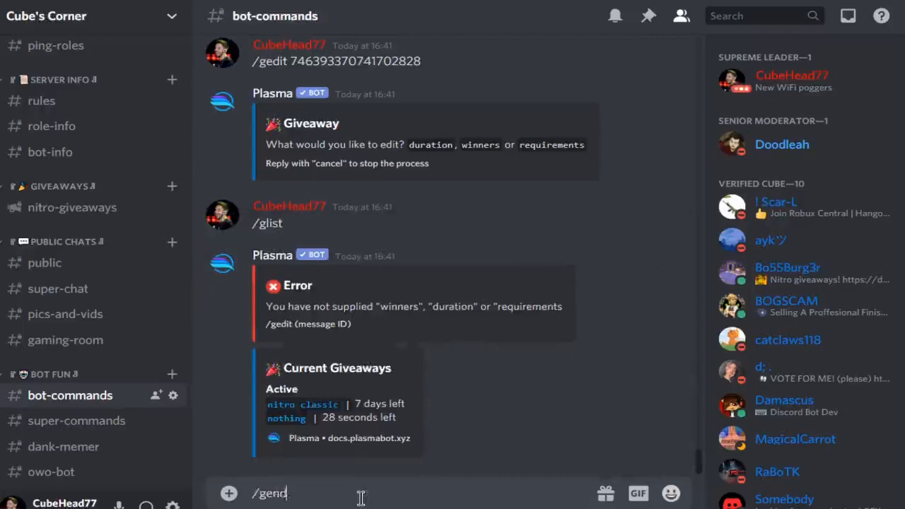
pyautogui.press('enter')
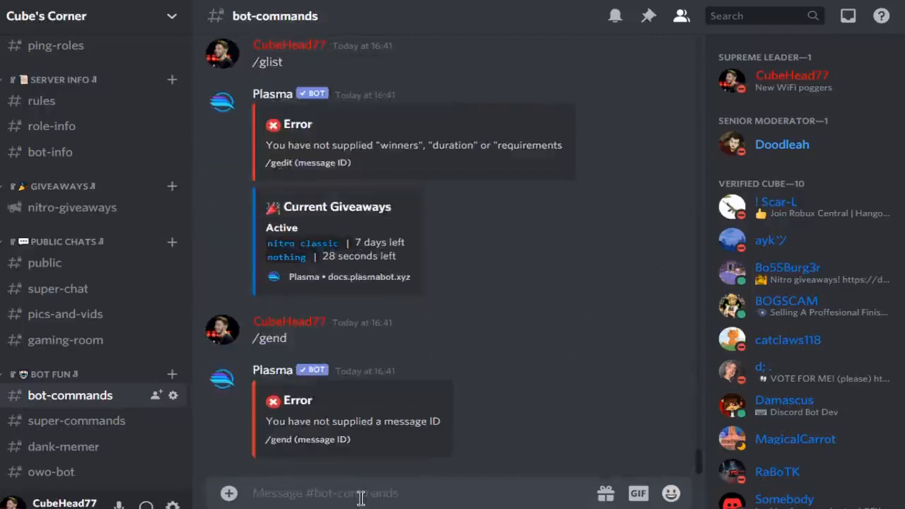
pyautogui.write('/gend')
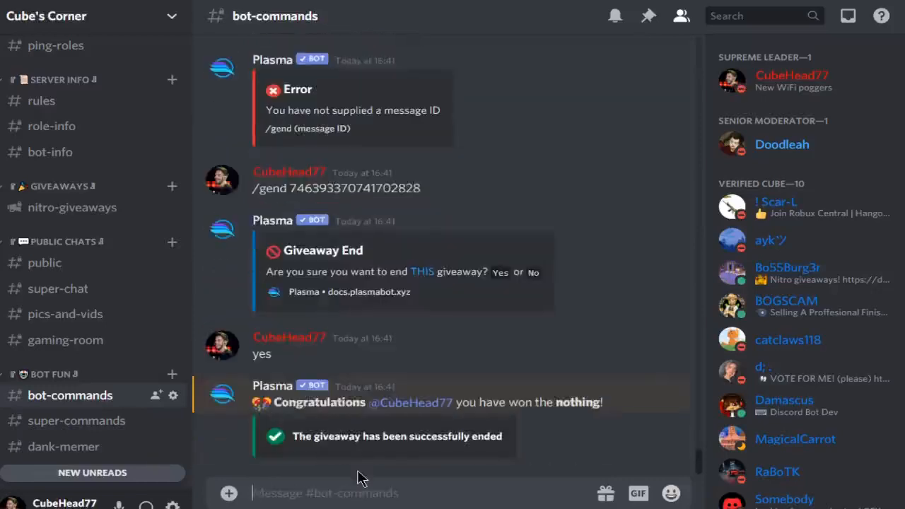
# Start a /gdrop, then send /help and highlight gdelete and the other giveaway commands.
pyautogui.write('/gdr')
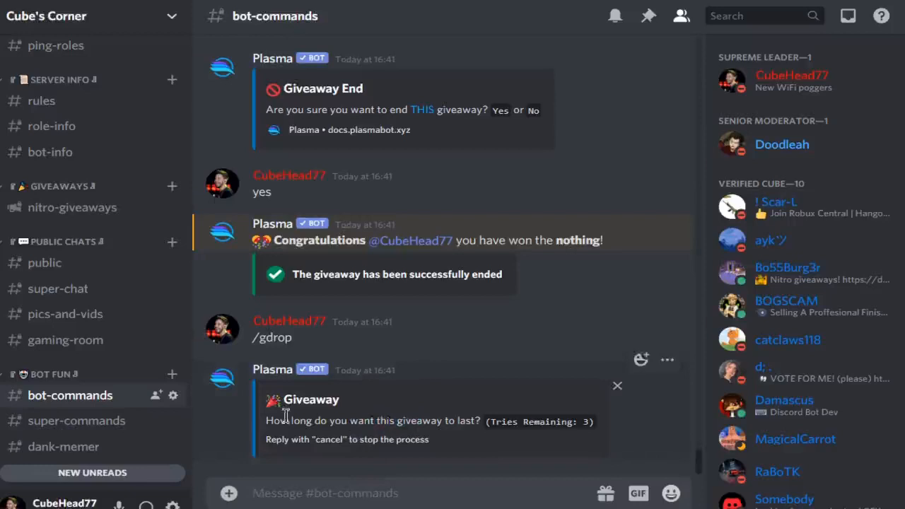
pyautogui.moveTo(117, 375)
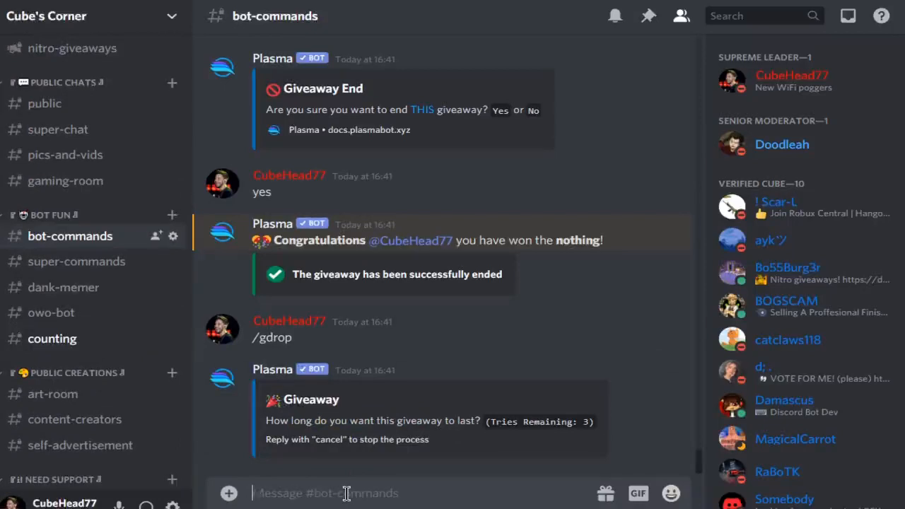
pyautogui.write('/help')
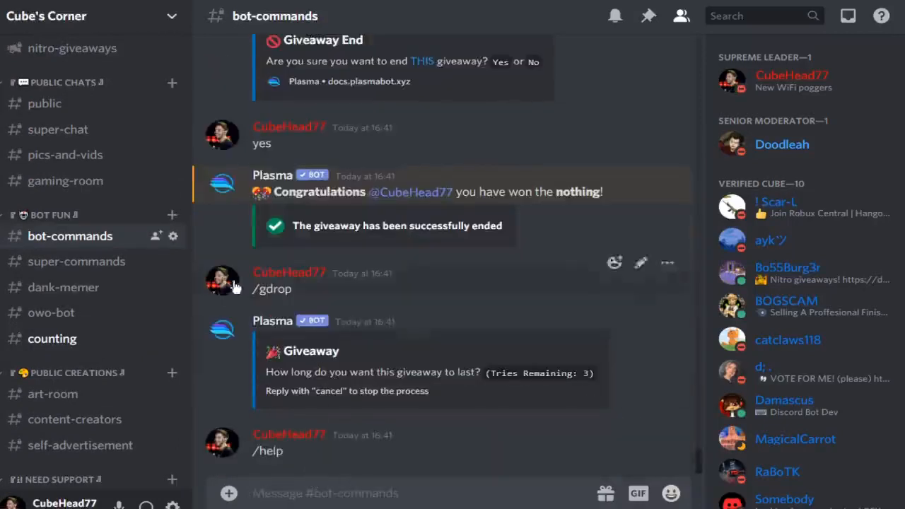
pyautogui.moveTo(347, 468)
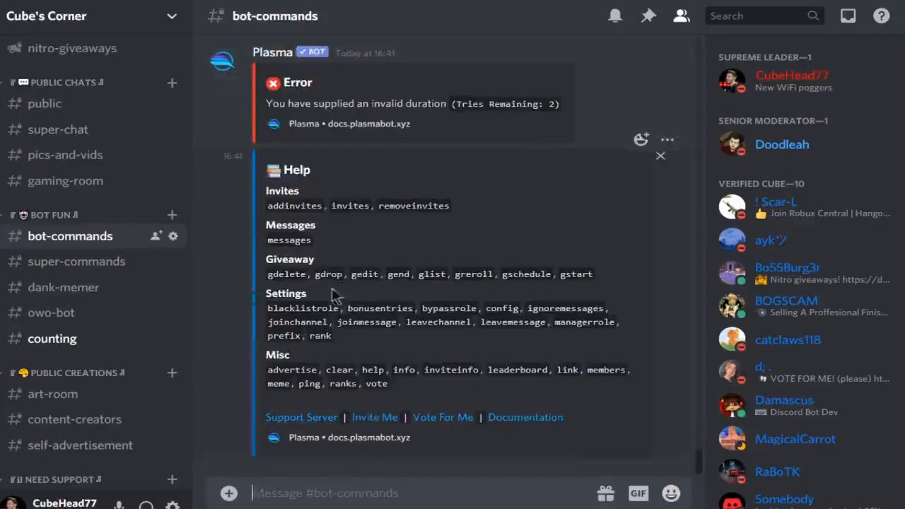
pyautogui.doubleClick(286, 275)
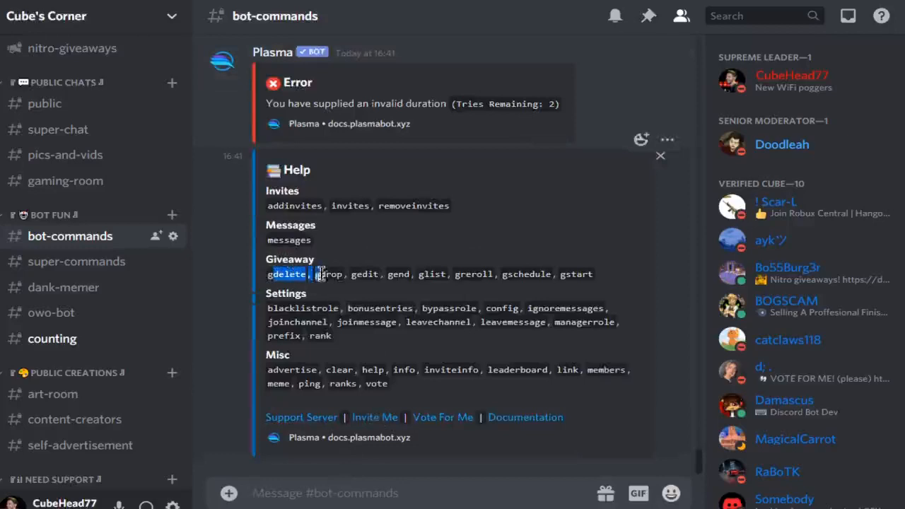
pyautogui.moveTo(267, 274); pyautogui.dragTo(431, 275)
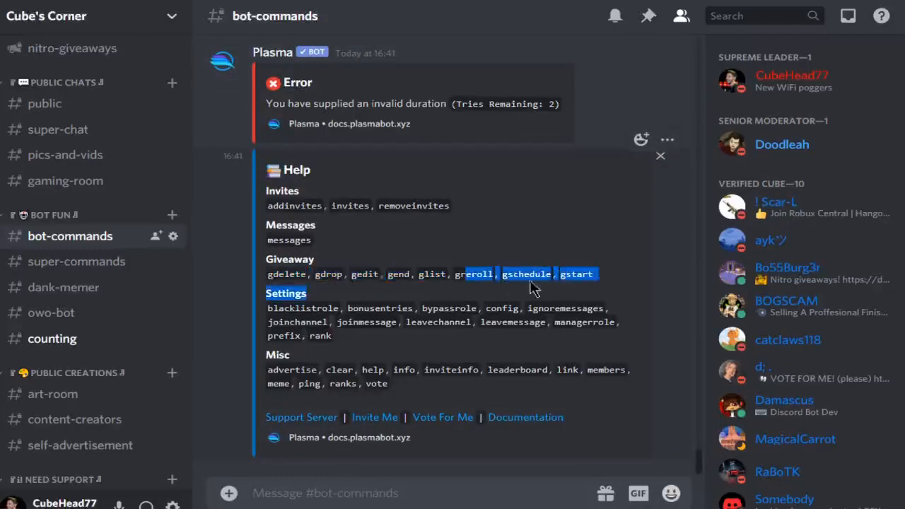
pyautogui.scroll(-3)
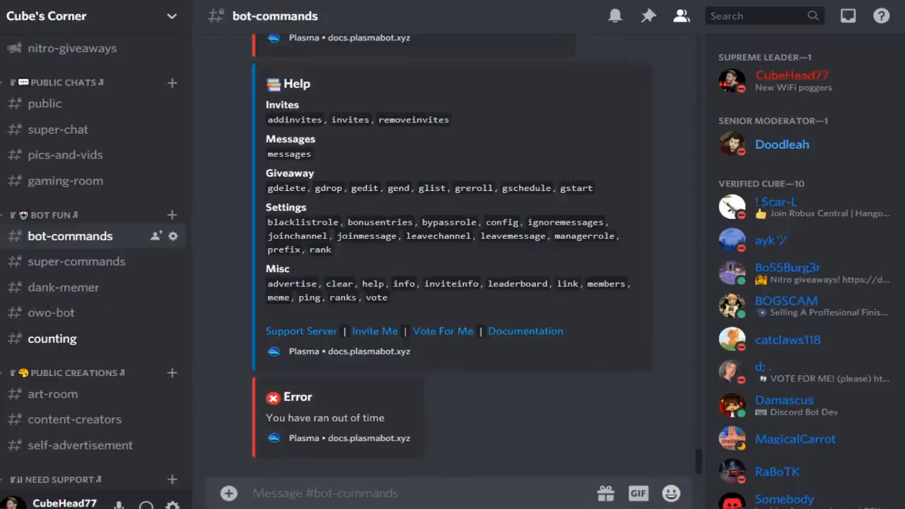
pyautogui.moveTo(276, 333)
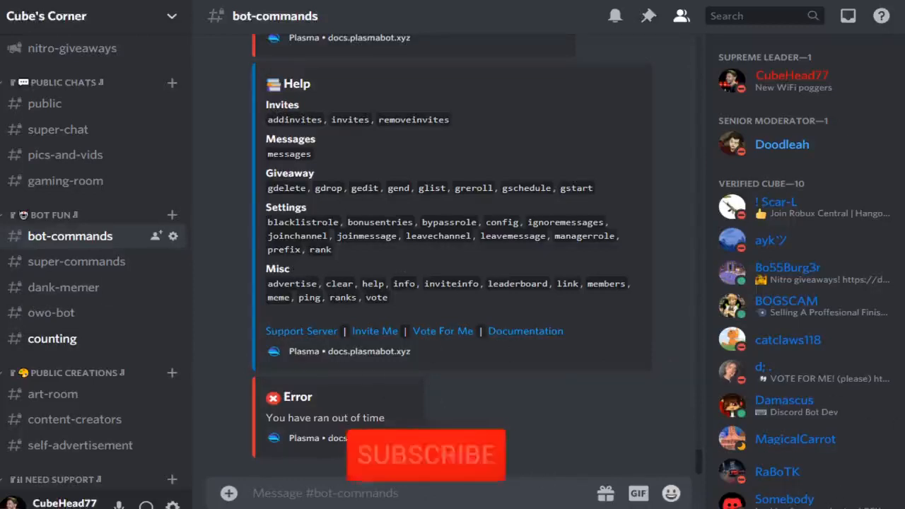
pyautogui.click(424, 455)
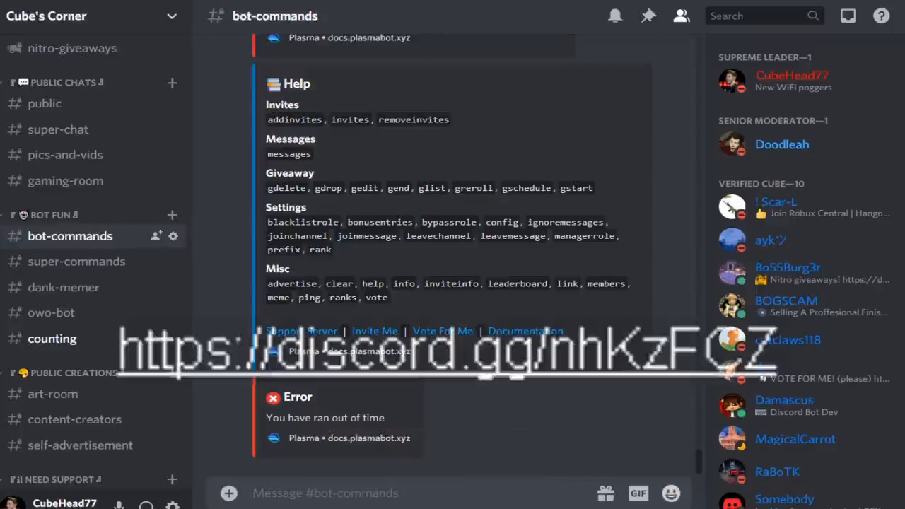
pyautogui.moveTo(663, 303)
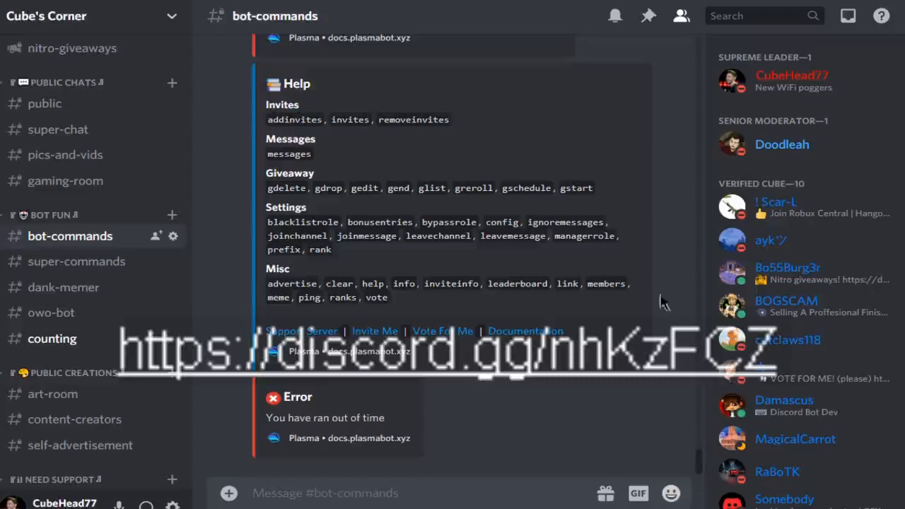